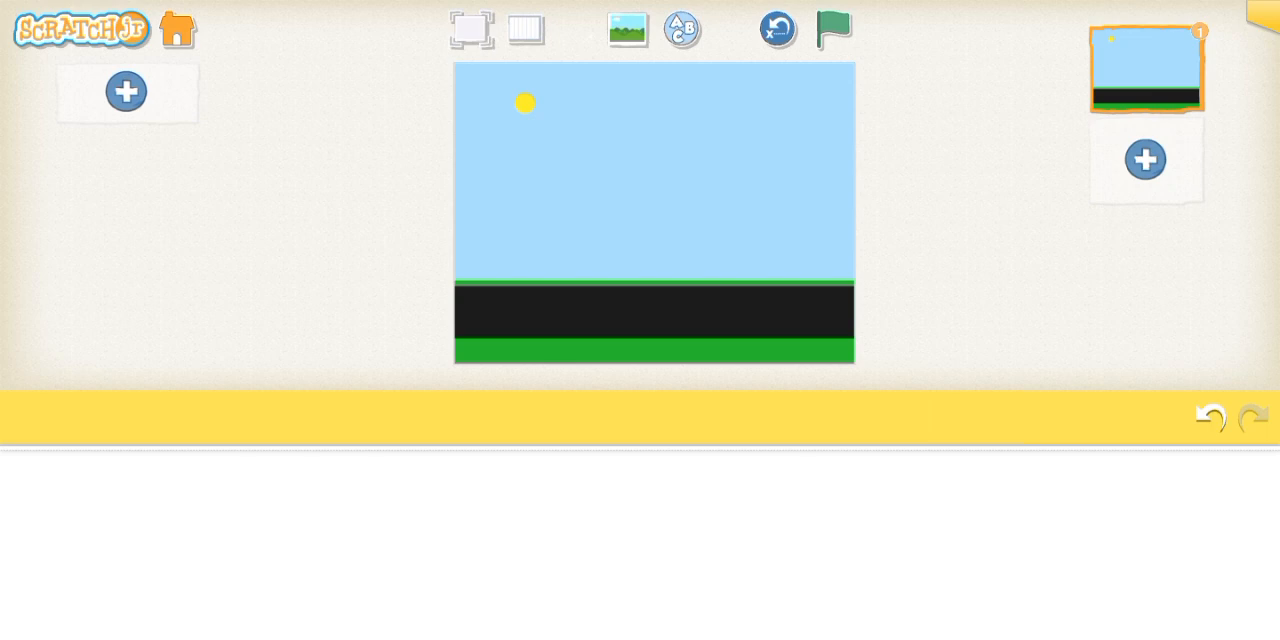
- Add the round leafy Tree and place it on the grass near the left edge
{"action": "left_click", "coordinate": [1145, 159]}
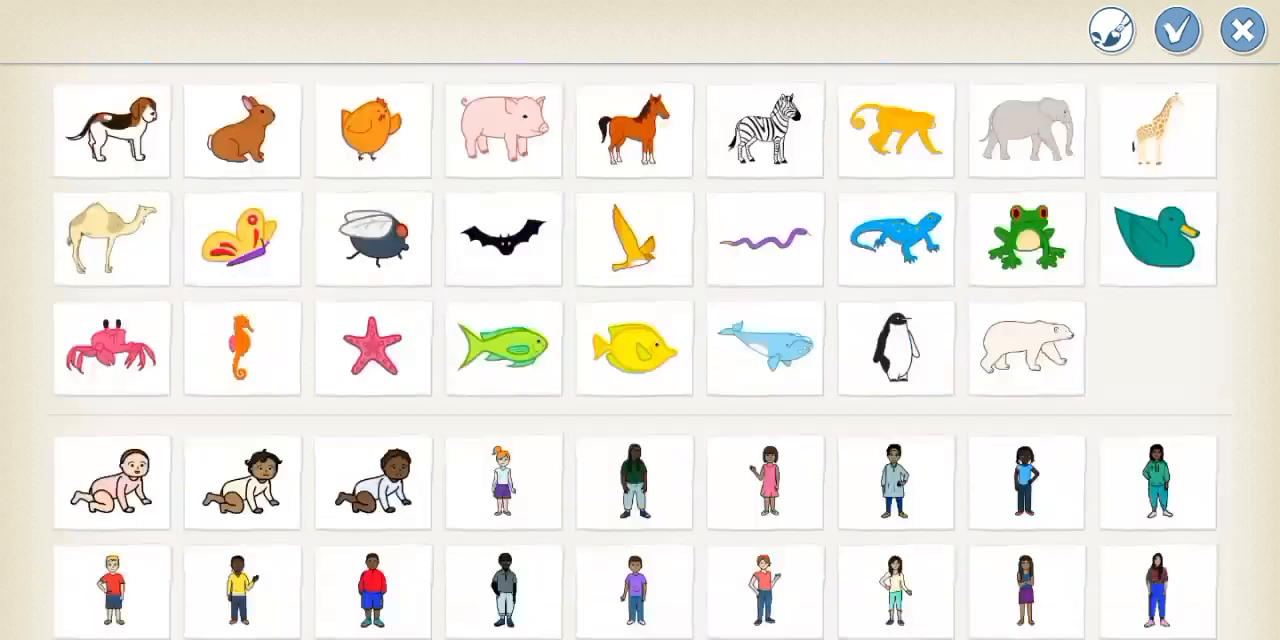
{"action": "scroll", "scroll_direction": "down", "scroll_amount": 3}
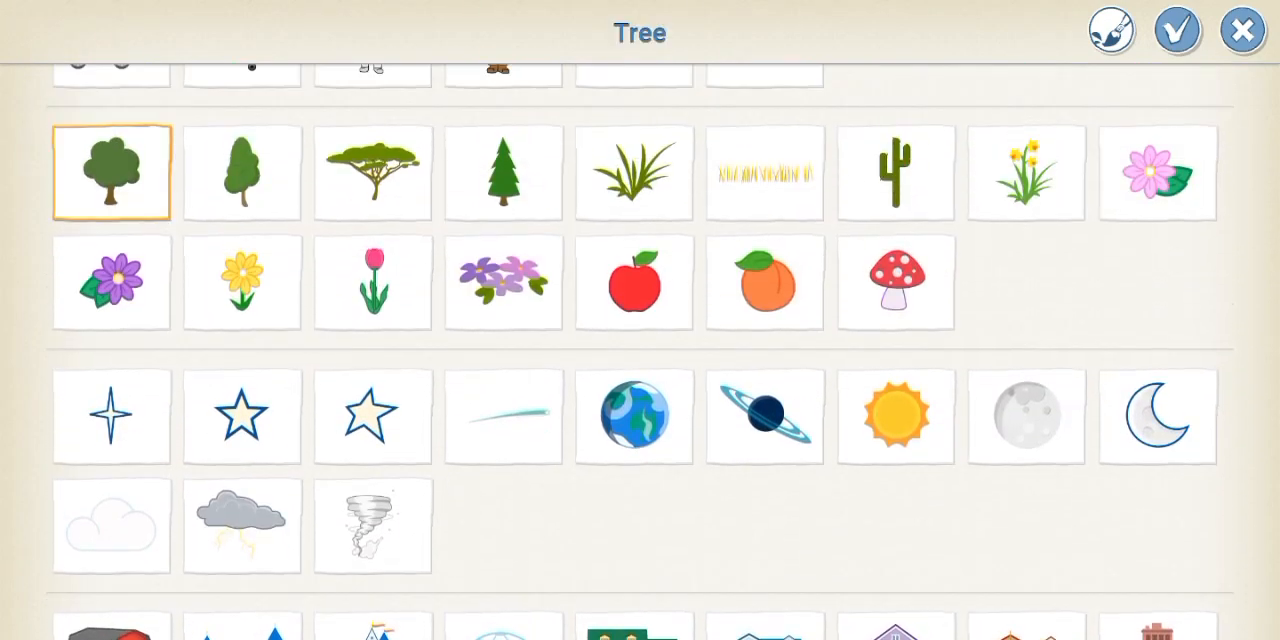
{"action": "left_click", "coordinate": [1177, 30]}
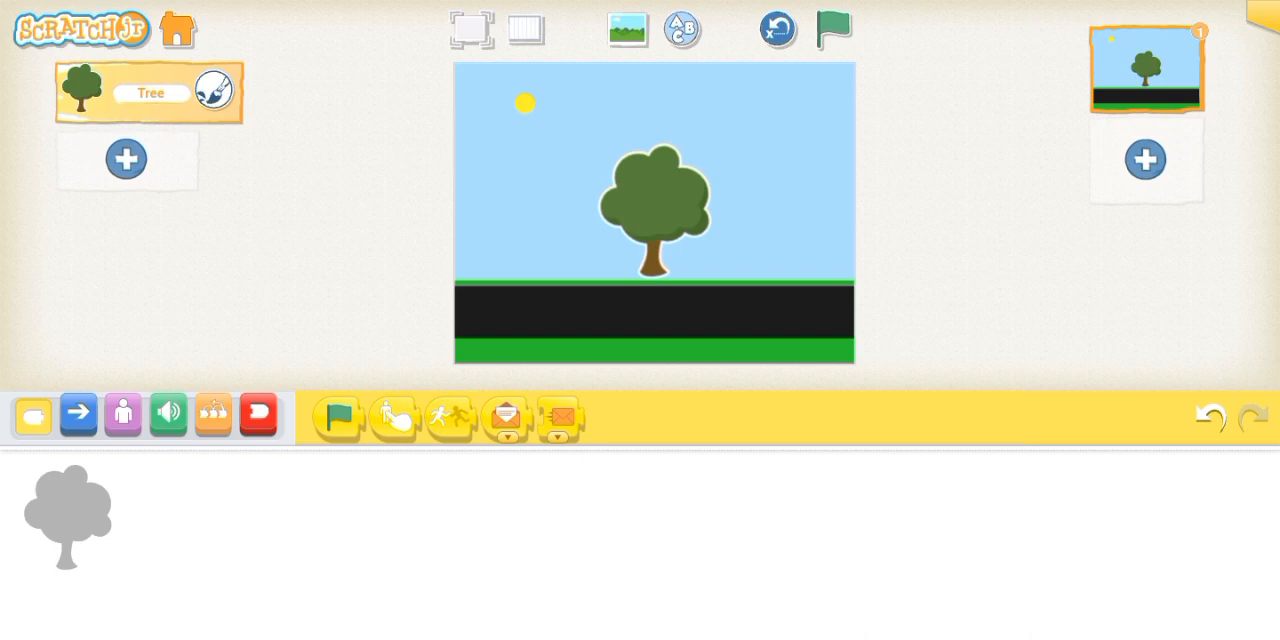
{"action": "left_click_drag", "start_coordinate": [655, 210], "coordinate": [535, 215]}
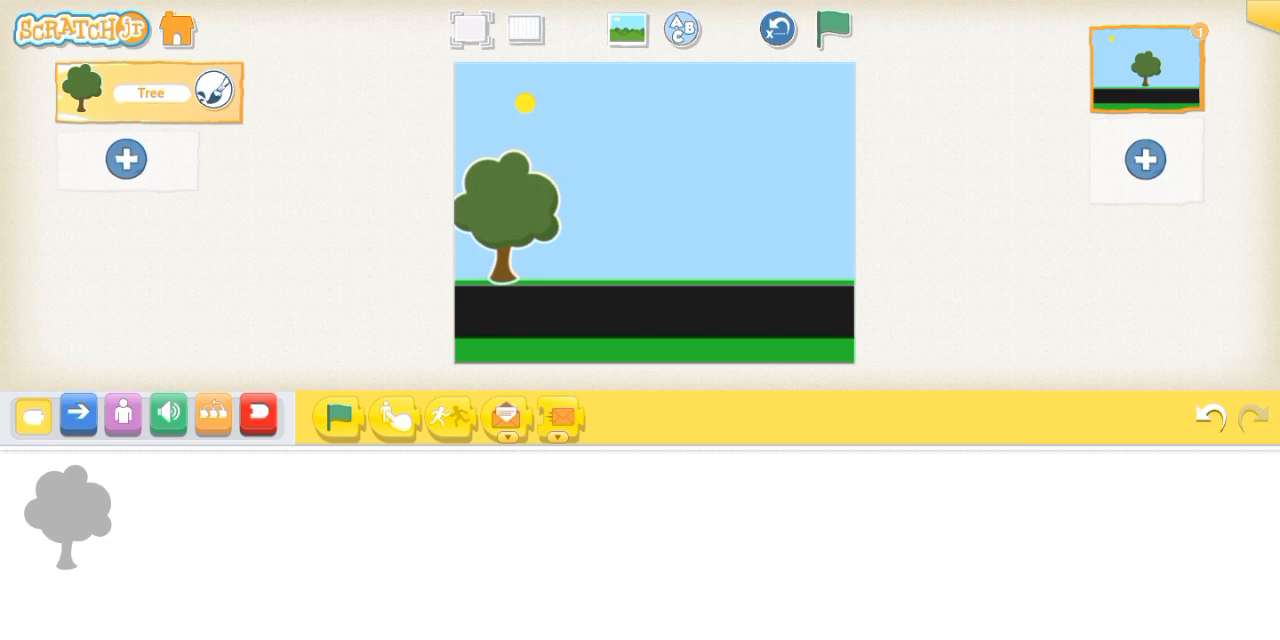
{"action": "left_click_drag", "start_coordinate": [508, 215], "coordinate": [545, 215]}
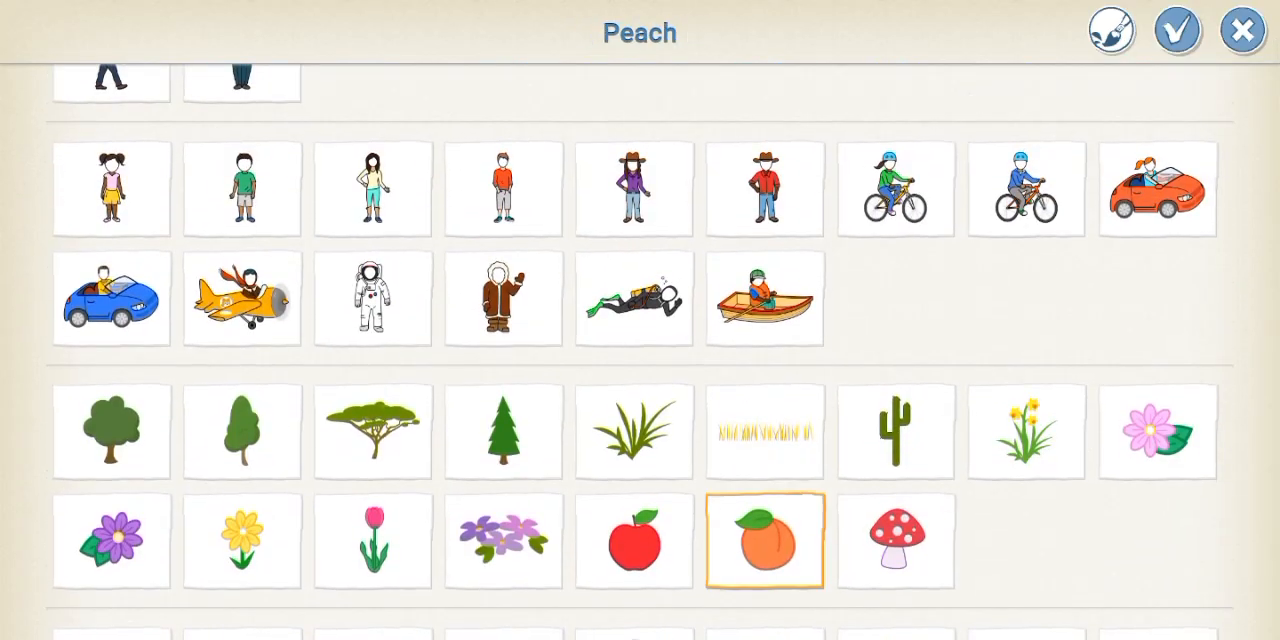
- Add the tall narrow Tree on the right and select the first tree's script
{"action": "left_click", "coordinate": [1178, 30]}
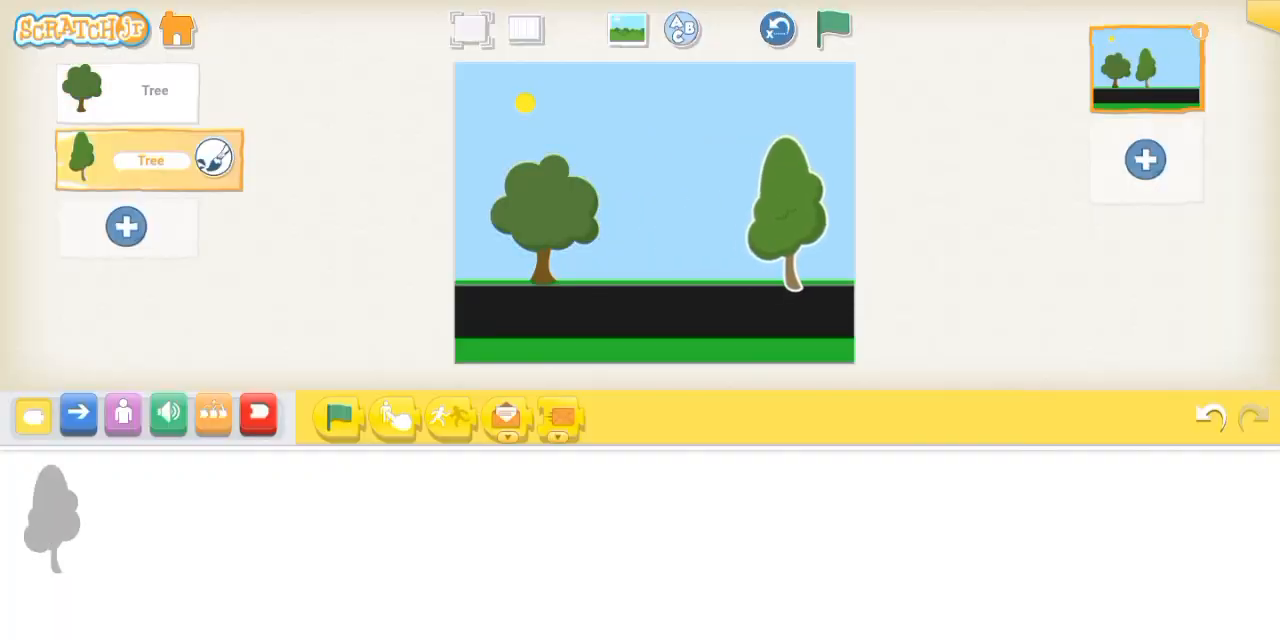
{"action": "left_click", "coordinate": [471, 28]}
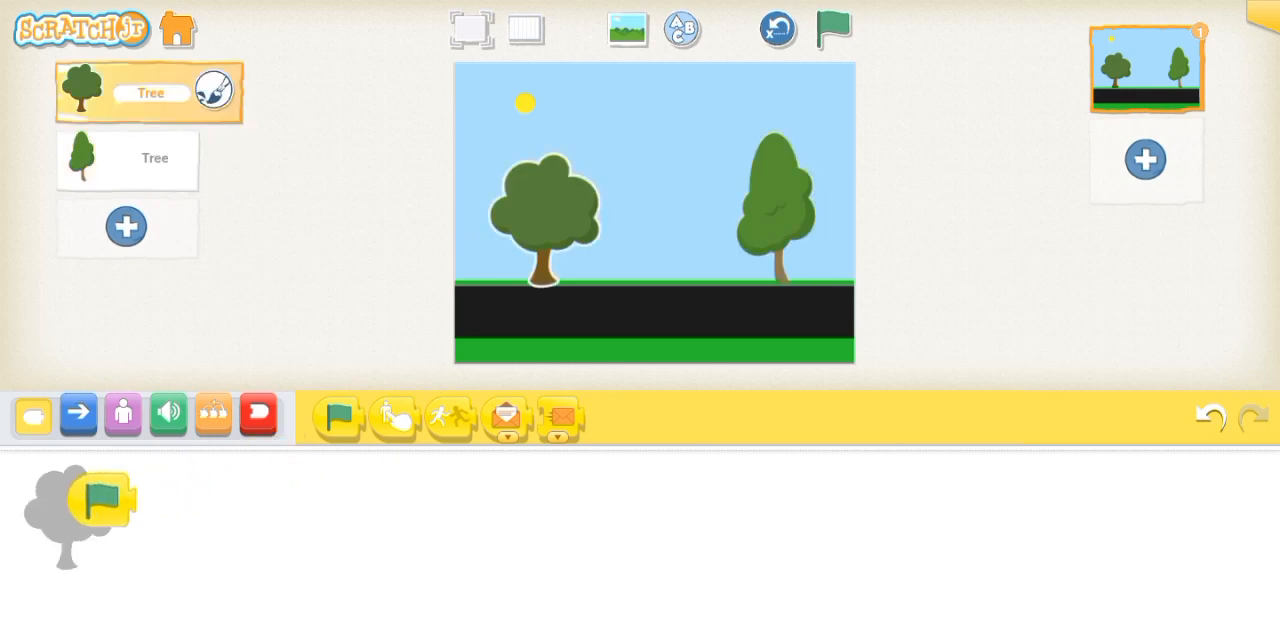
- End the first tree's script with Repeat Forever and copy it to the second tree
{"action": "left_click", "coordinate": [78, 413]}
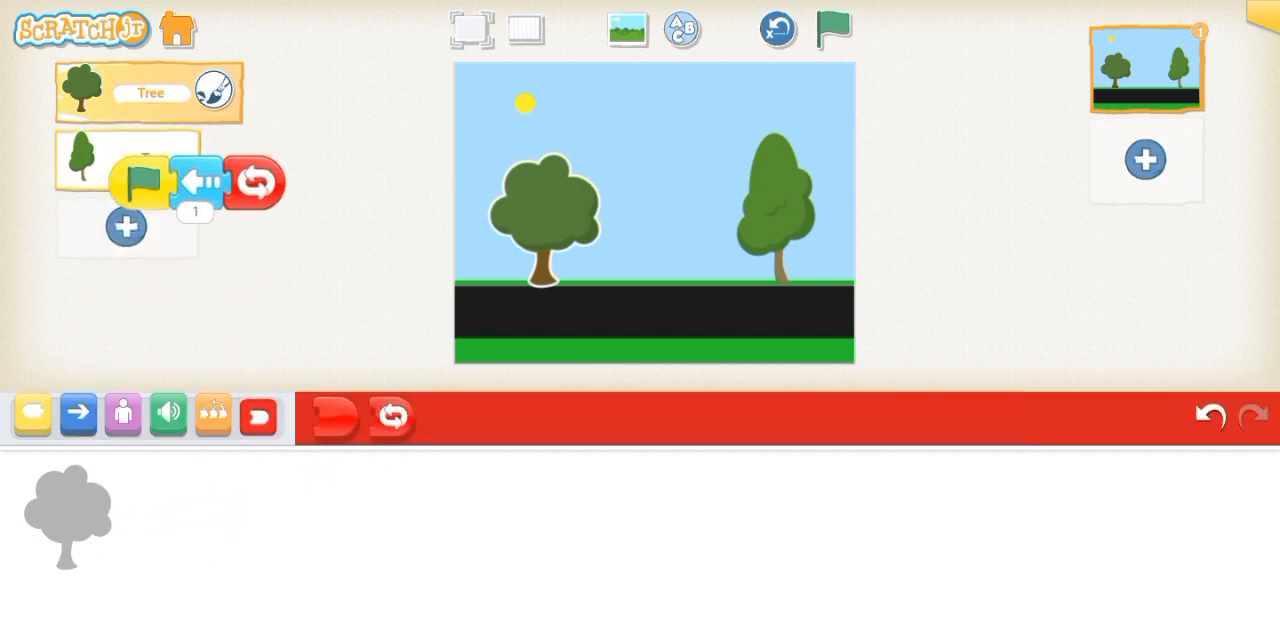
{"action": "left_click", "coordinate": [834, 28]}
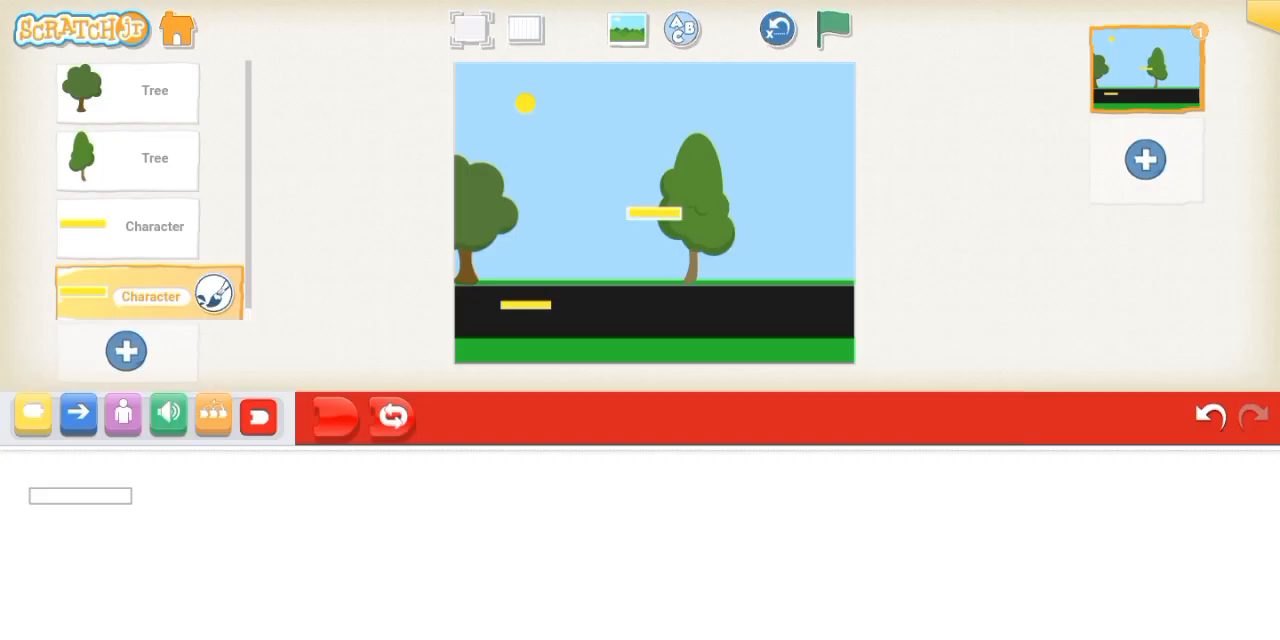
- Drag a yellow lane line onto the middle of the road
{"action": "left_click_drag", "start_coordinate": [650, 212], "coordinate": [655, 297]}
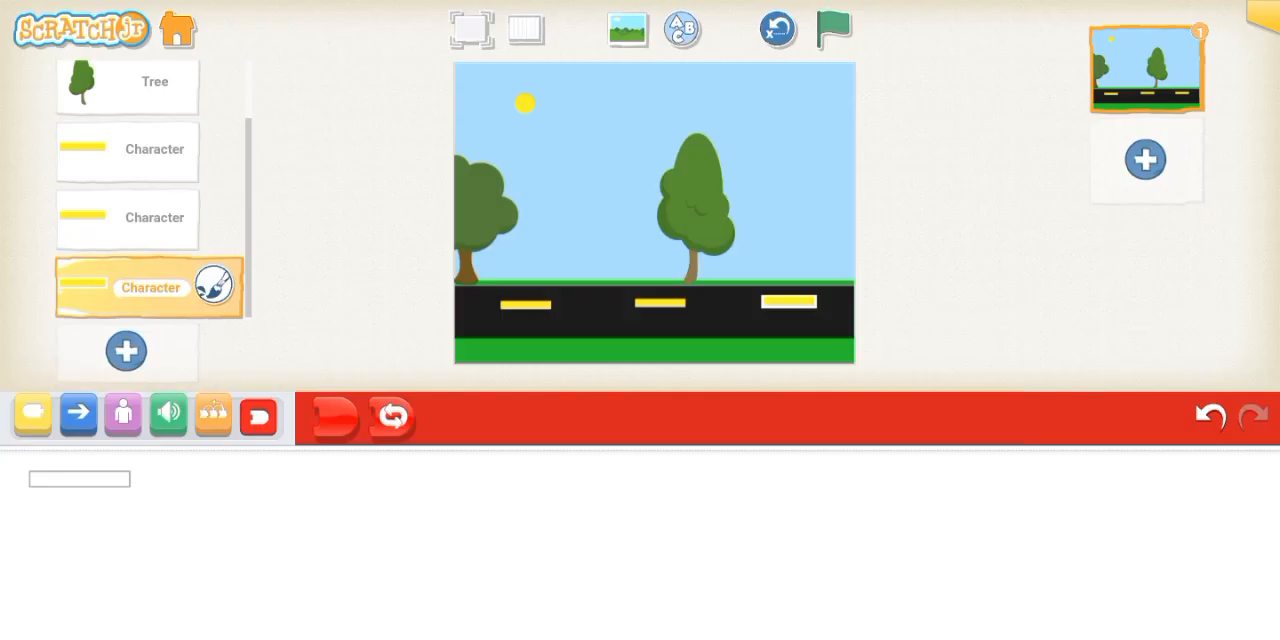
{"action": "left_click", "coordinate": [127, 85]}
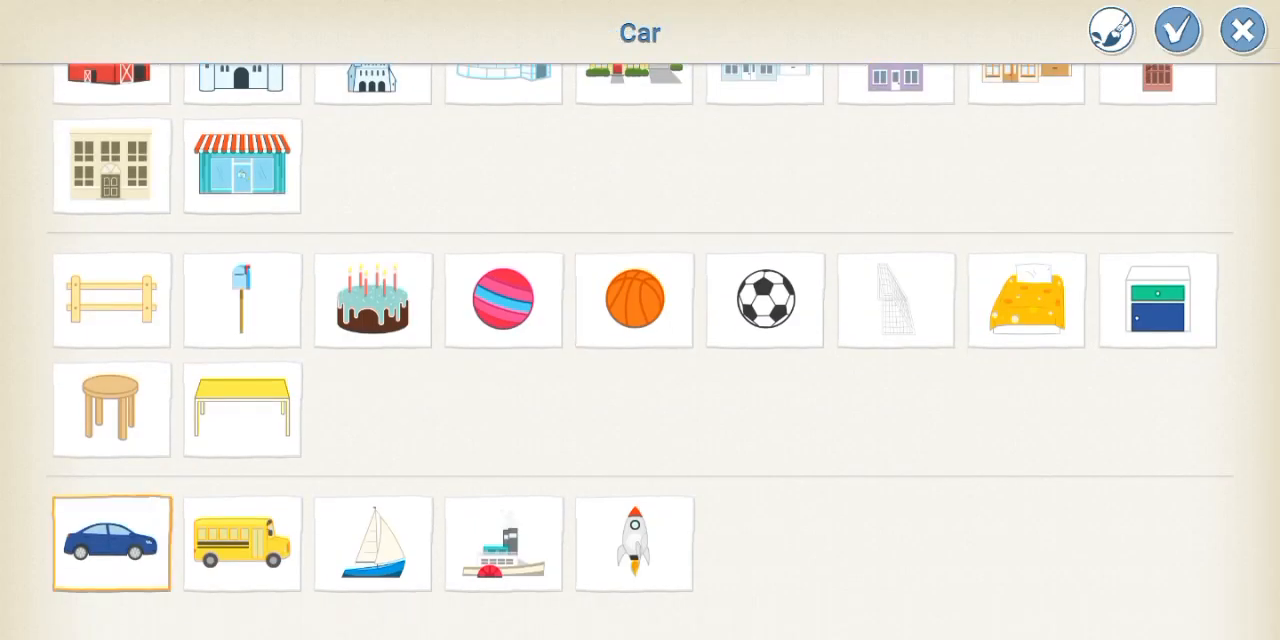
- Add the blue Car onto the road over the lane markings
{"action": "left_click", "coordinate": [1177, 30]}
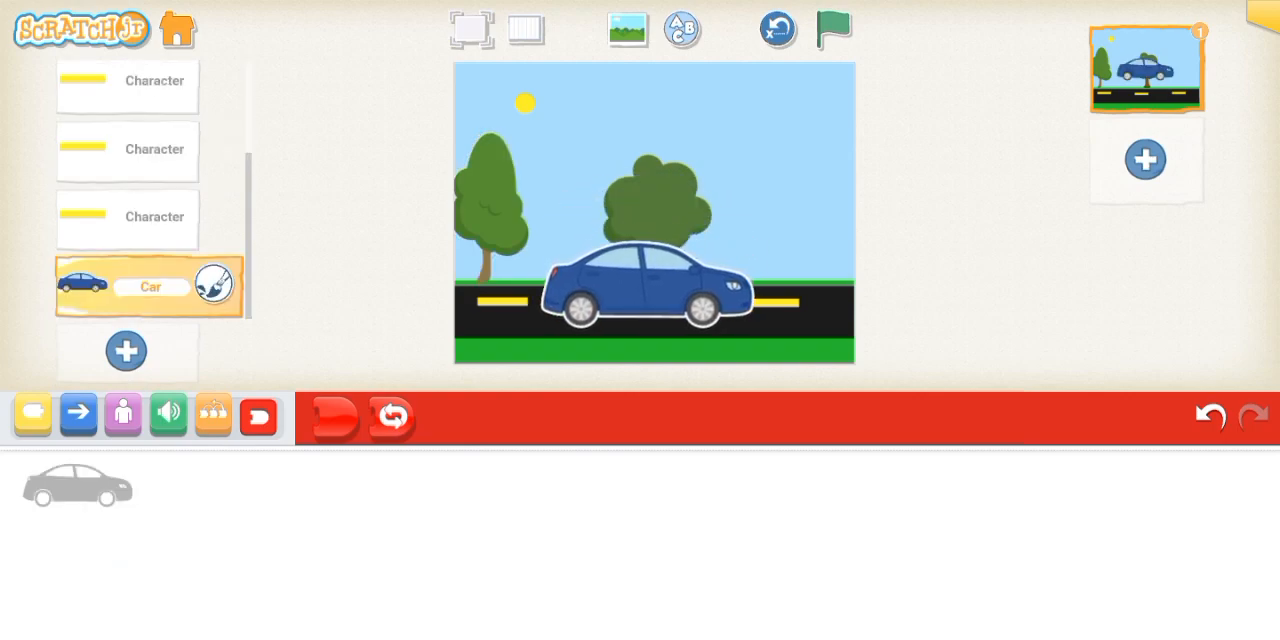